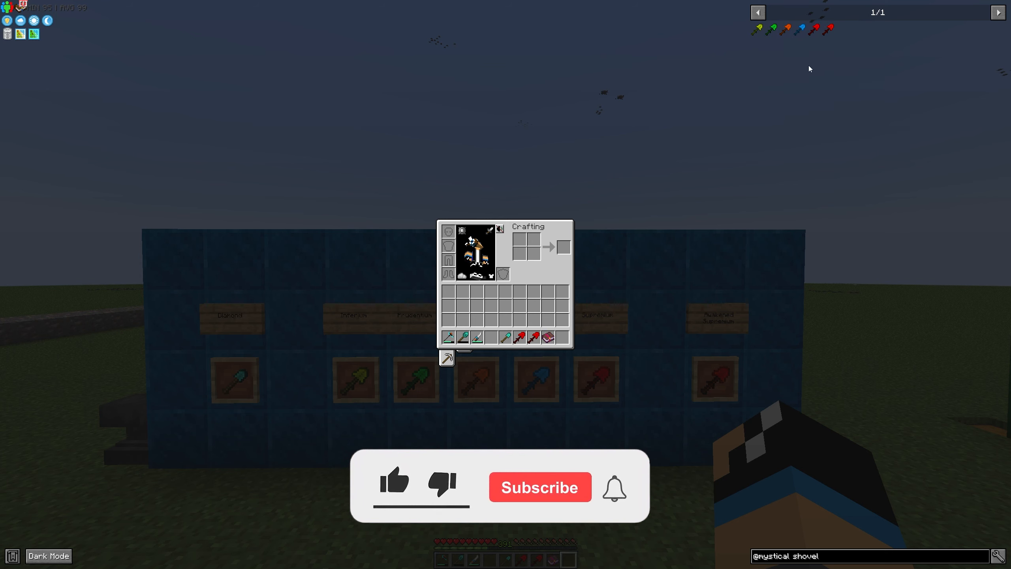
View the JEI crafting recipe for a Mystical Agriculture shovel from the inventory
{"action": "left_click", "coordinate": [394, 482]}
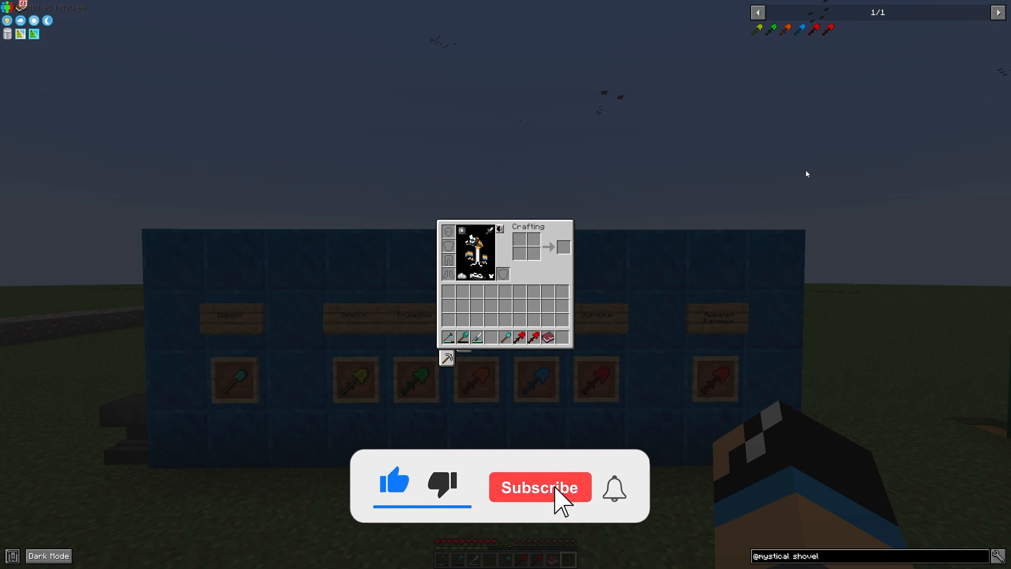
{"action": "left_click", "coordinate": [539, 487]}
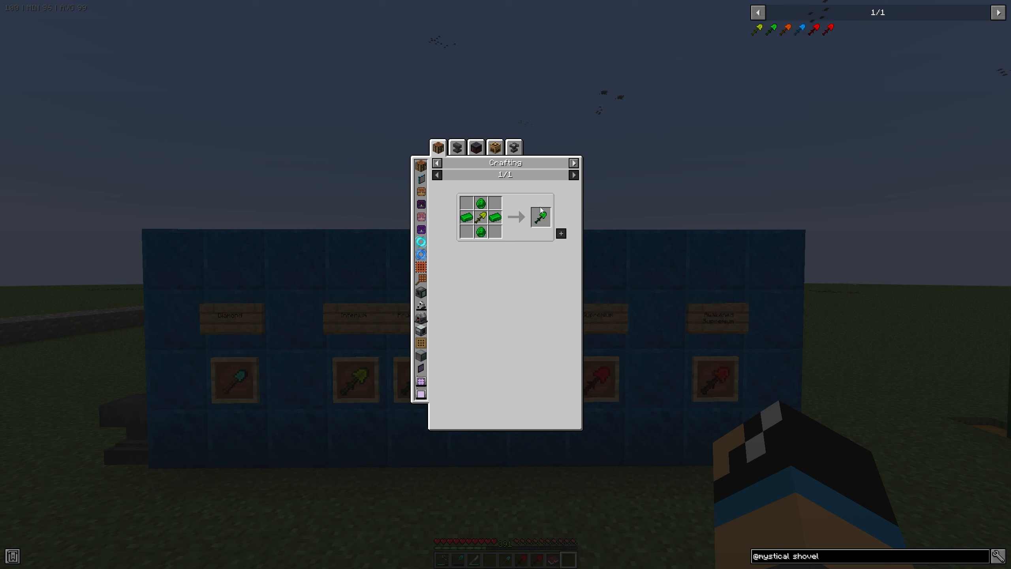
{"action": "mouse_move", "coordinate": [481, 218]}
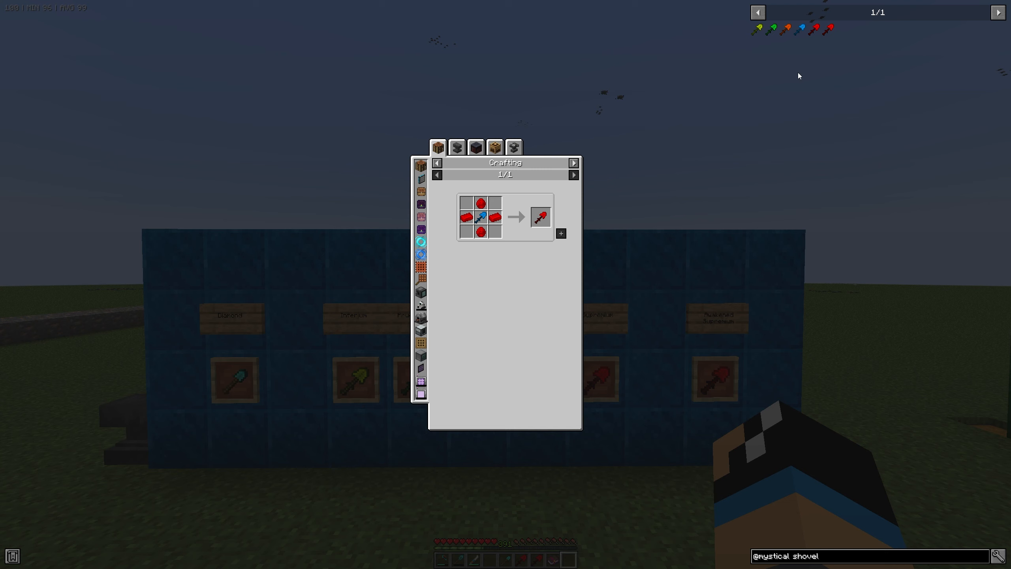
{"action": "mouse_move", "coordinate": [827, 29]}
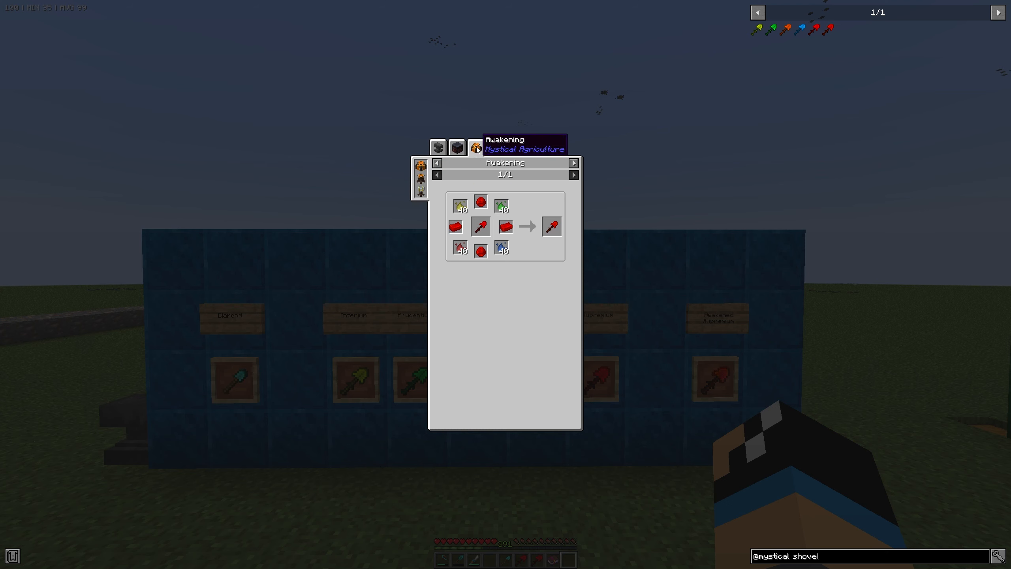
{"action": "mouse_move", "coordinate": [509, 183]}
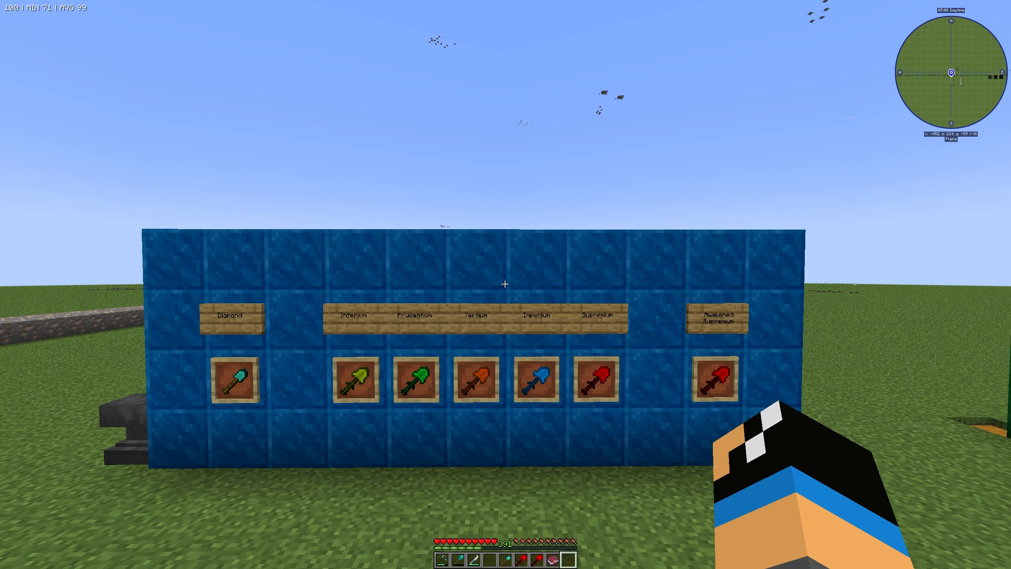
{"action": "mouse_move", "coordinate": [506, 285]}
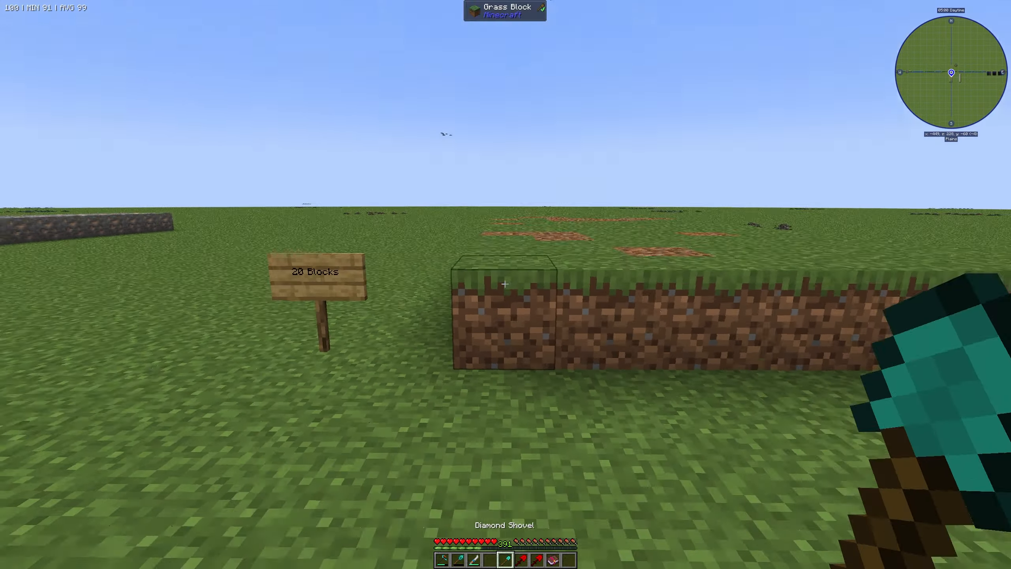
Dig the 20-block dirt row with the Diamond shovel, then again with the Supremium shovel
{"action": "left_click", "coordinate": [505, 283]}
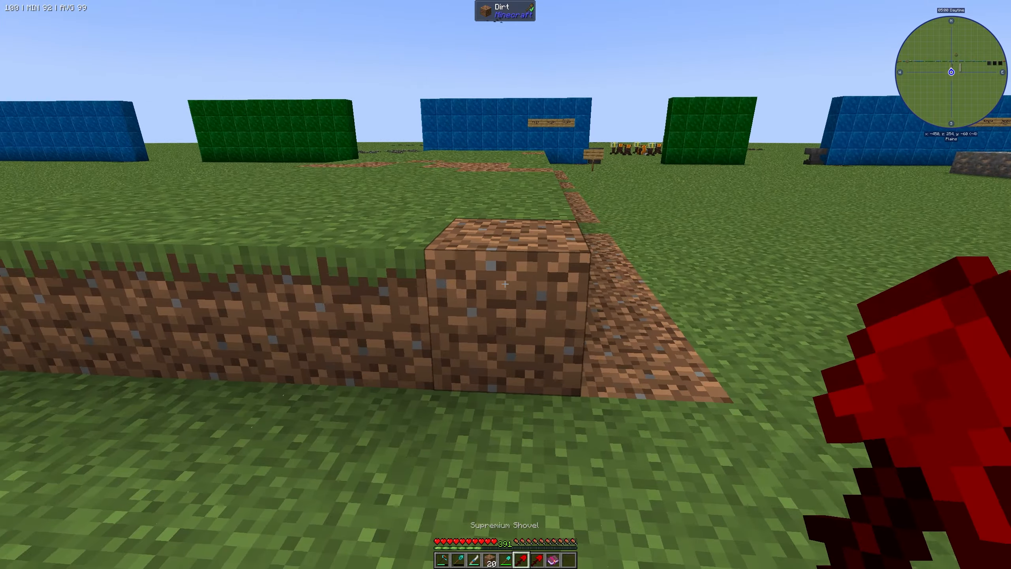
{"action": "left_click", "coordinate": [505, 285]}
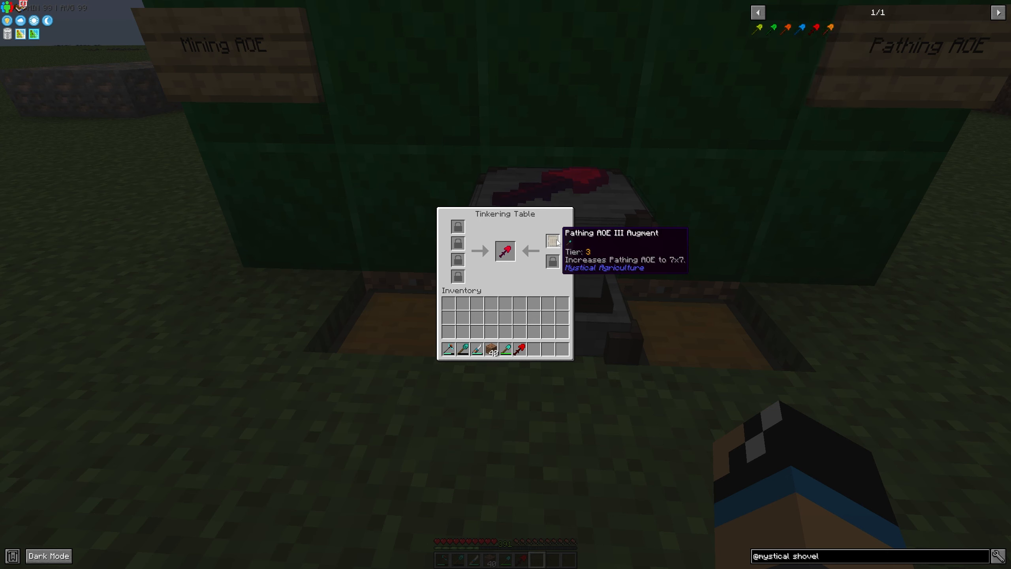
Leave the Tinkering Table with the Supremium shovel now carrying Pathing AOE III
{"action": "key", "text": "Escape"}
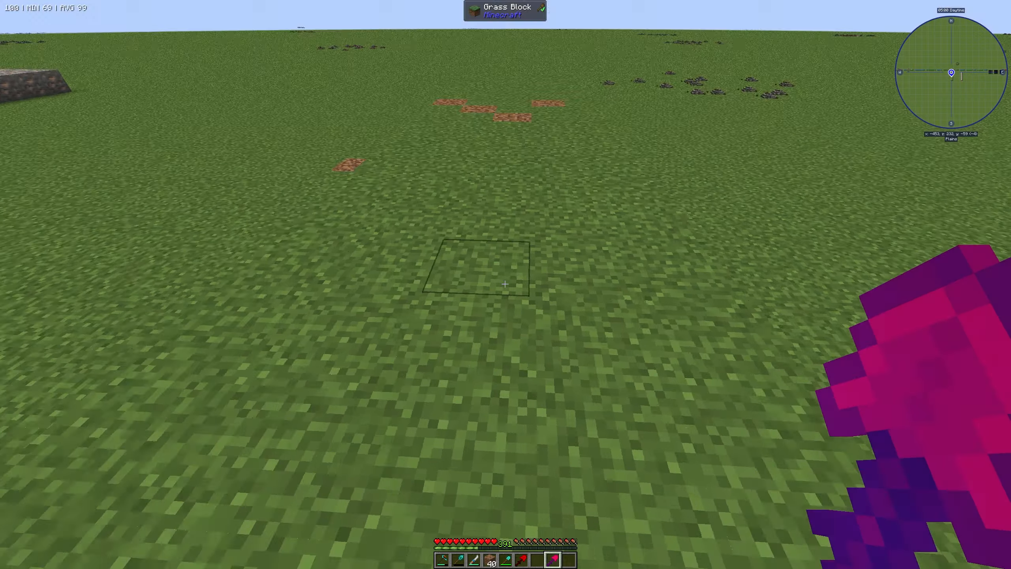